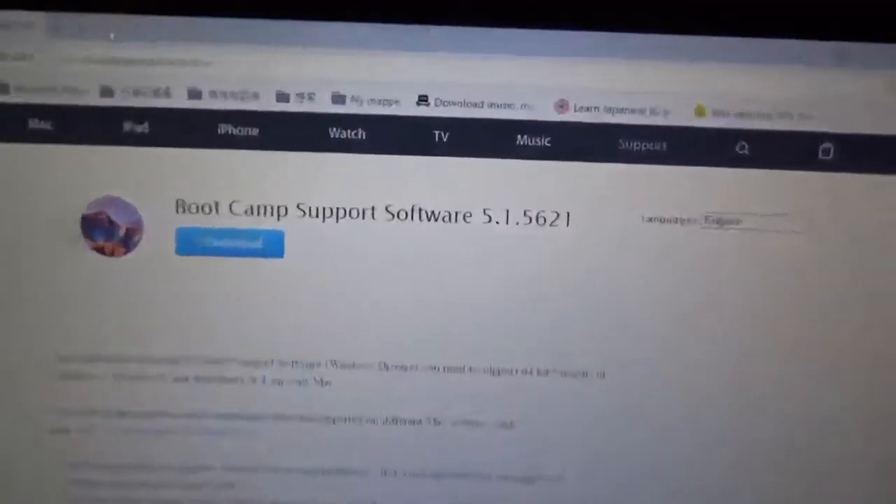
# Step: Scroll the Boot Camp Support Software 5.1.5621 download page before moving to a new start page
pyautogui.scroll(-3)
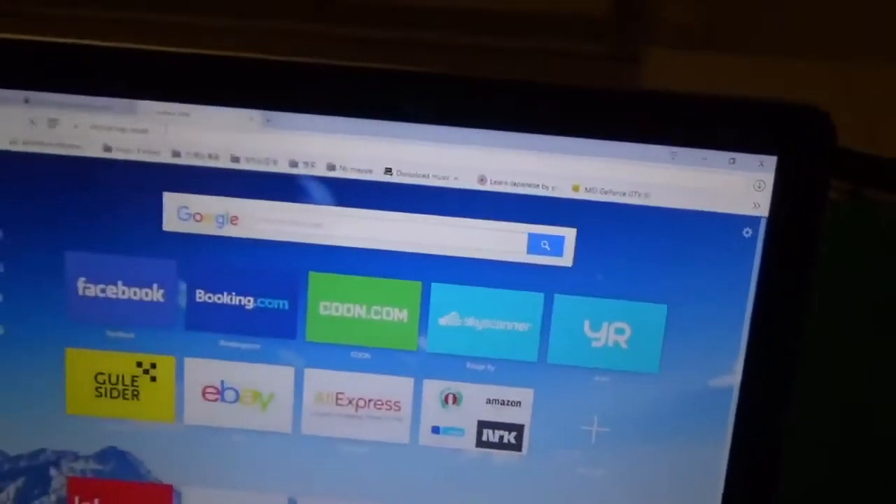
# Step: Google 'bootcamp driver' and open an Apple Support Boot Camp result
pyautogui.write('bootcamp driver')
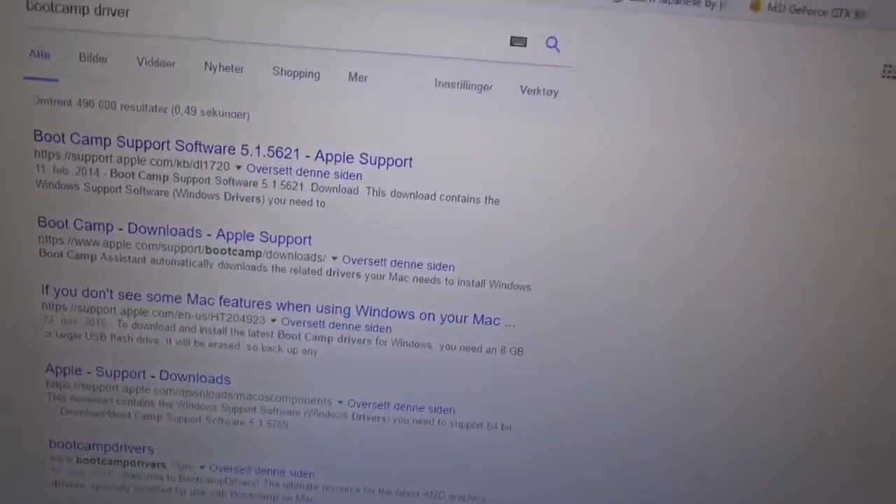
pyautogui.click(224, 148)
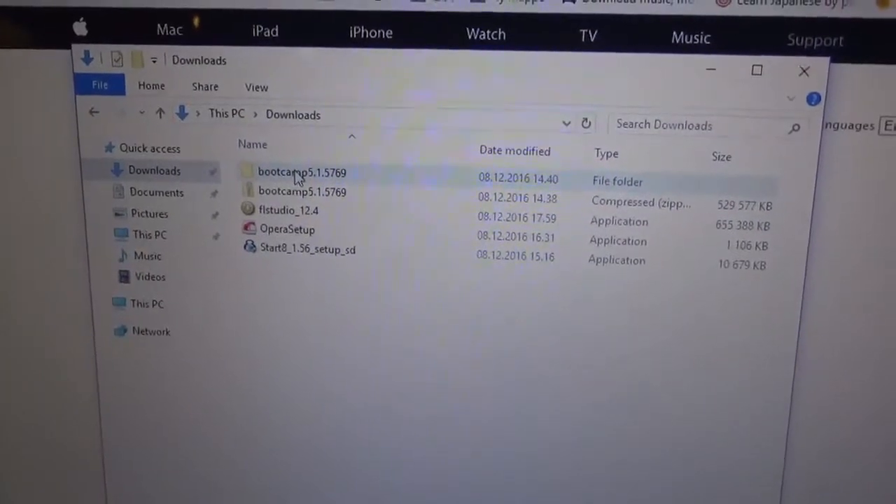
# Step: Navigate bootcamp5.1.5769 > BootCamp > Drivers > Apple to reach AppleKeyboardInstaller64
pyautogui.doubleClick(302, 171)
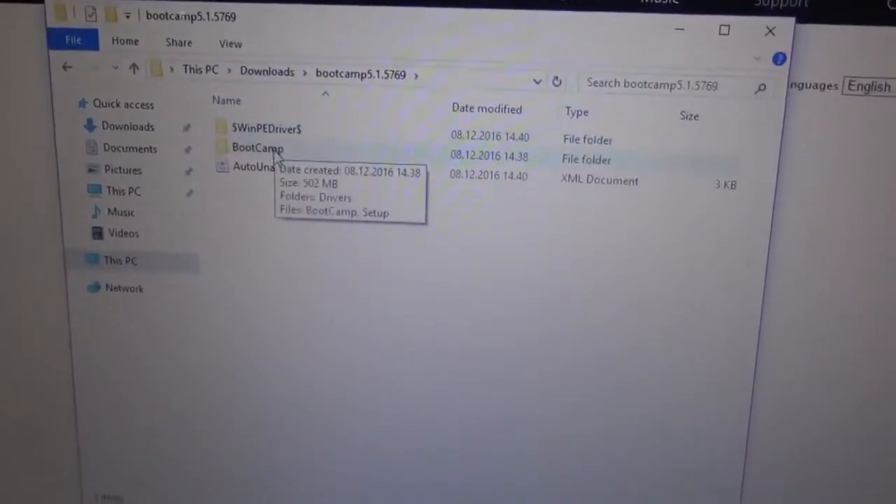
pyautogui.doubleClick(257, 147)
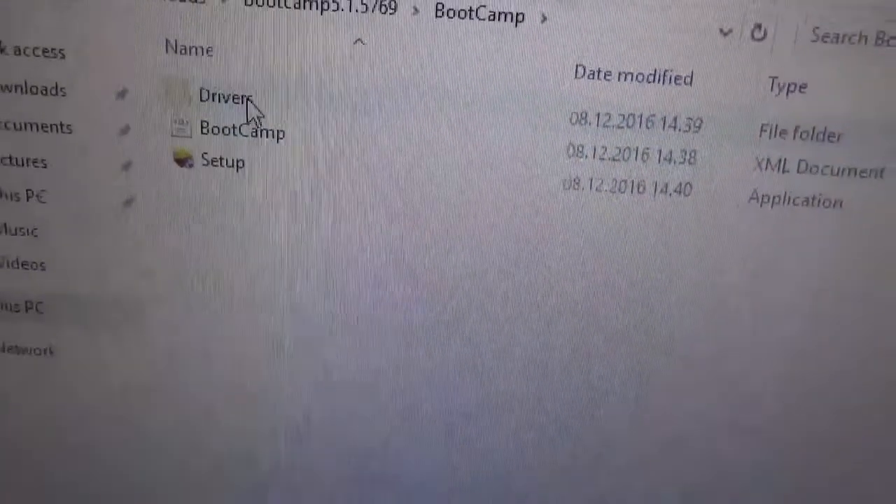
pyautogui.doubleClick(224, 96)
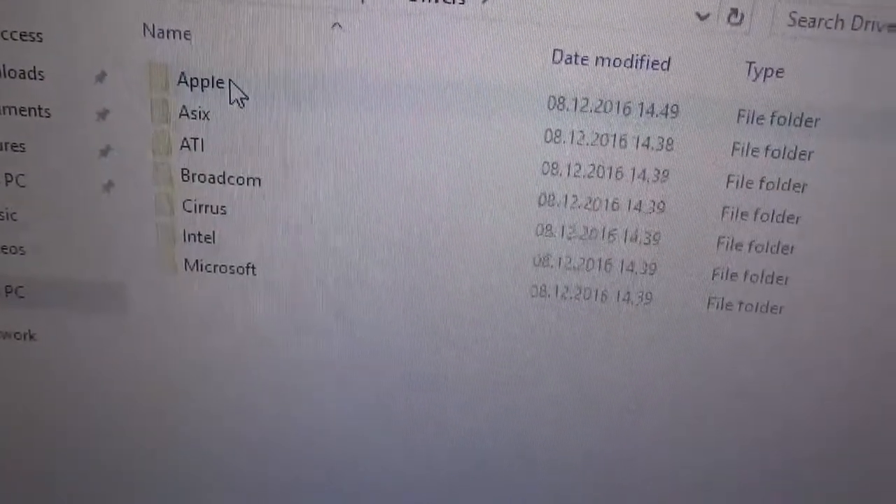
pyautogui.doubleClick(200, 80)
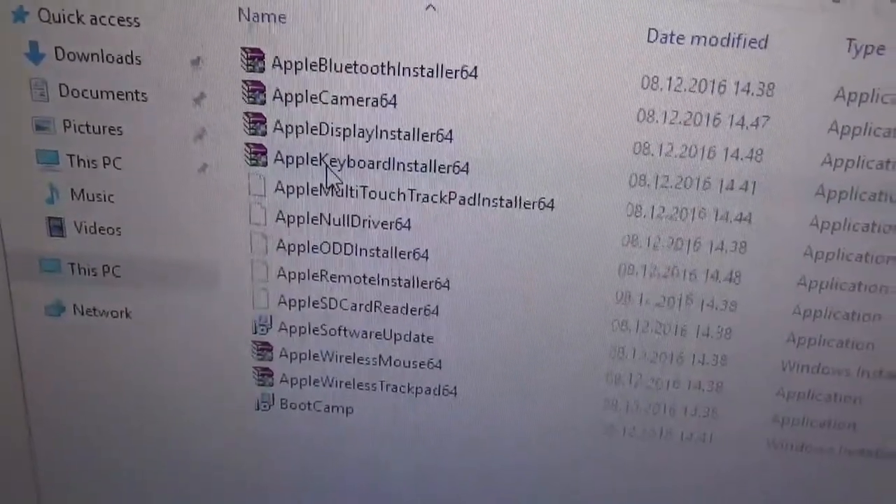
pyautogui.moveTo(343, 158)
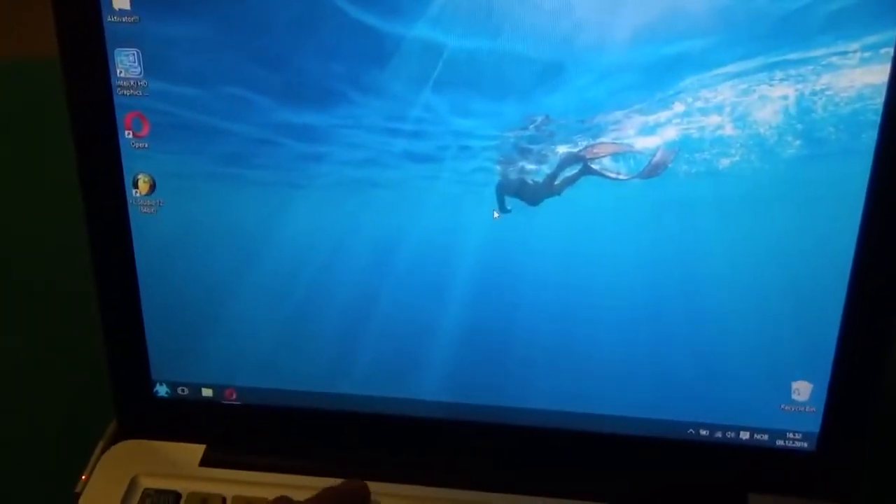
# Step: Open the Start menu showing most used apps like Opera and Control Panel
pyautogui.click(165, 391)
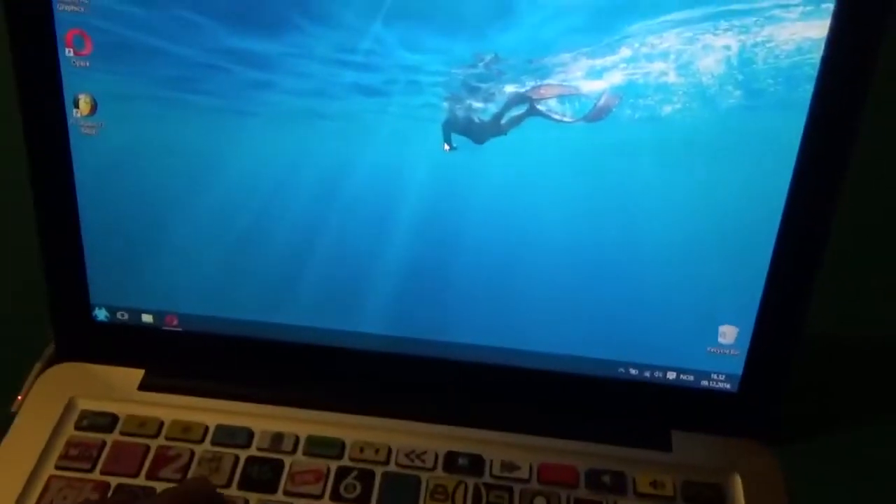
pyautogui.click(101, 317)
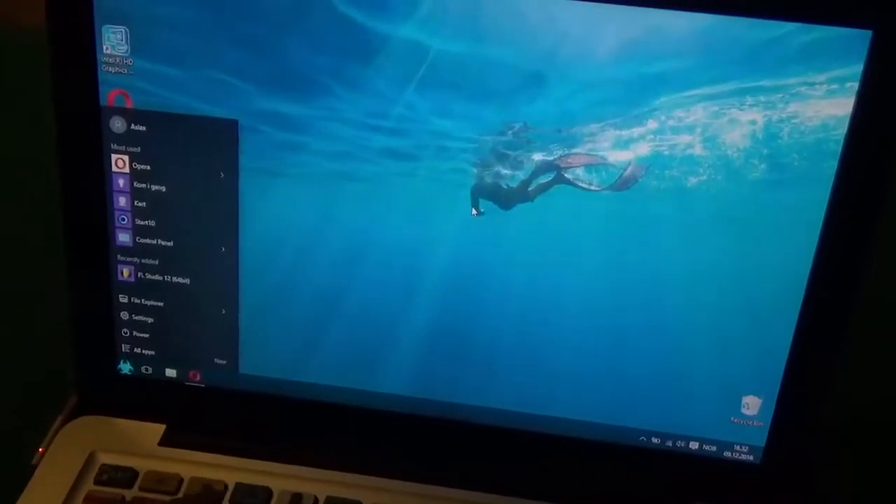